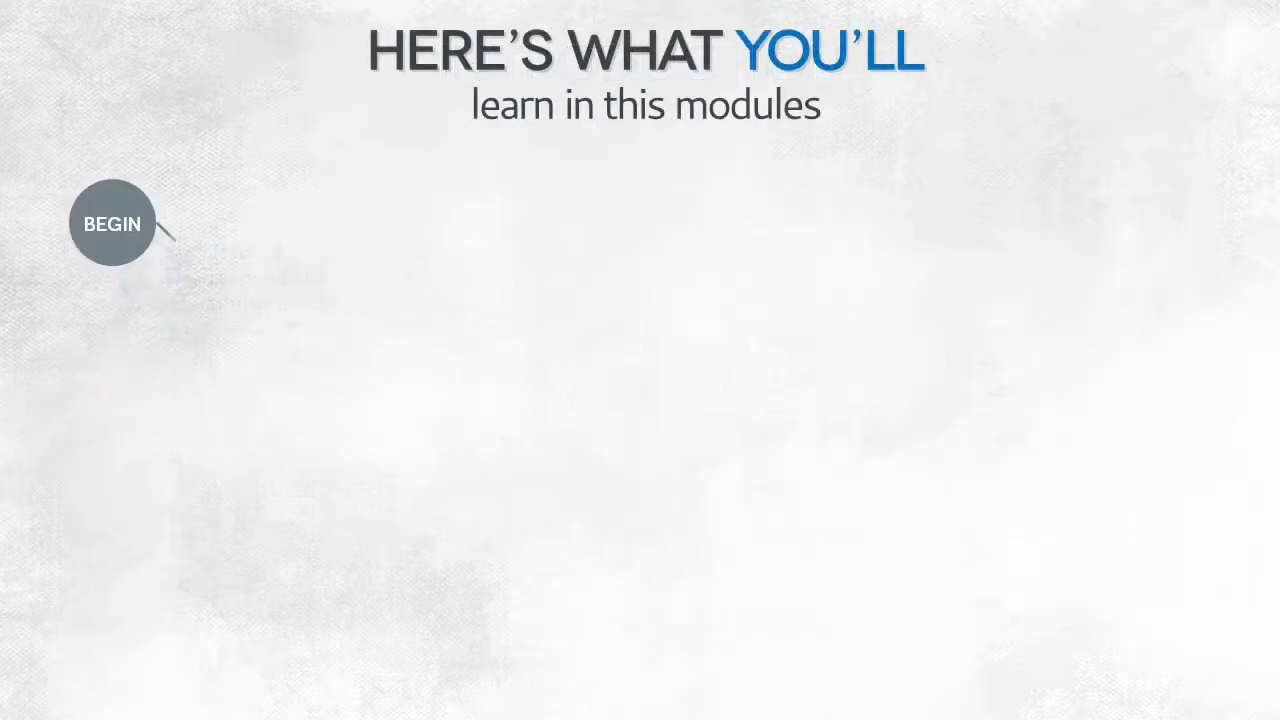
- Advance the animation to show topic I: why breaching one OSI layer can compromise the system
left_click(112, 223)
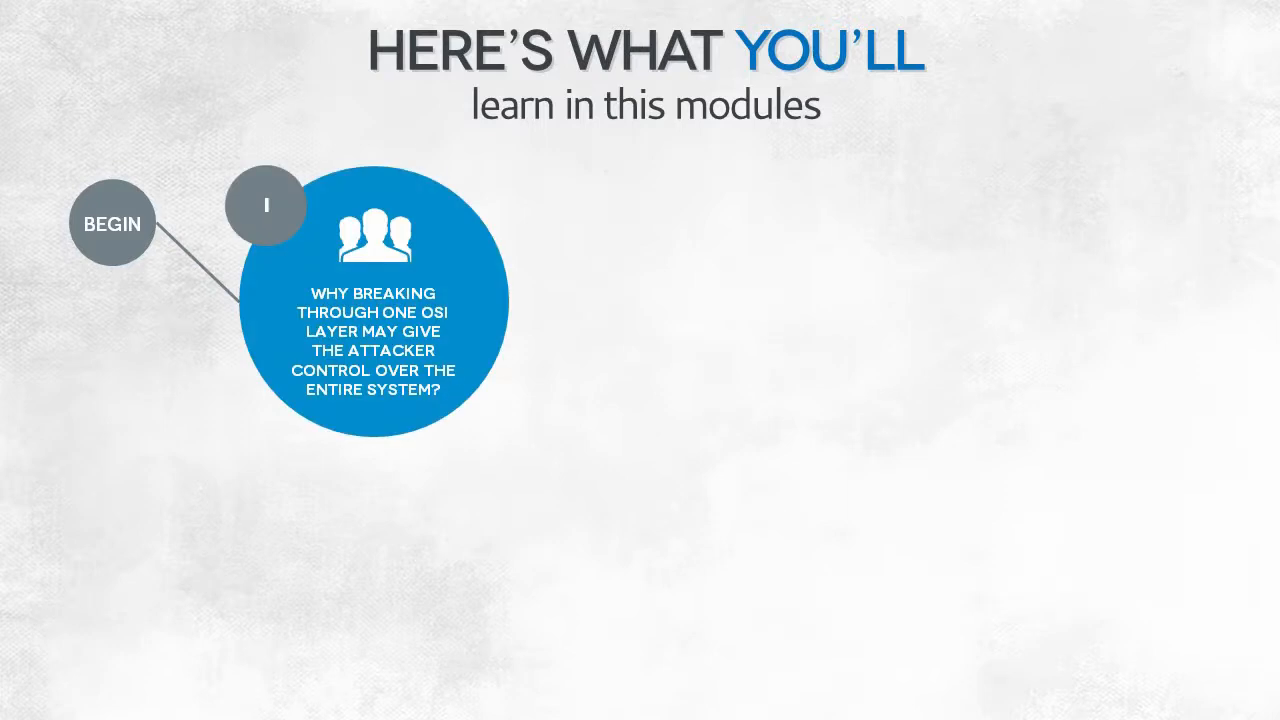